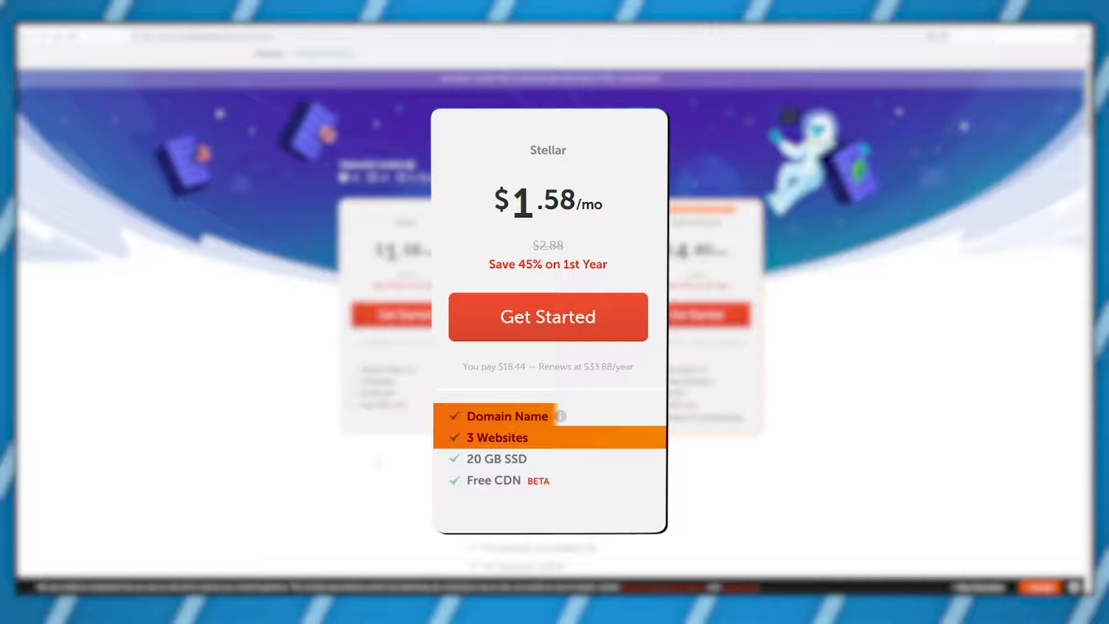
# Choose the Stellar shared hosting plan ($18.44/yr) via Get Started
pyautogui.click(548, 317)
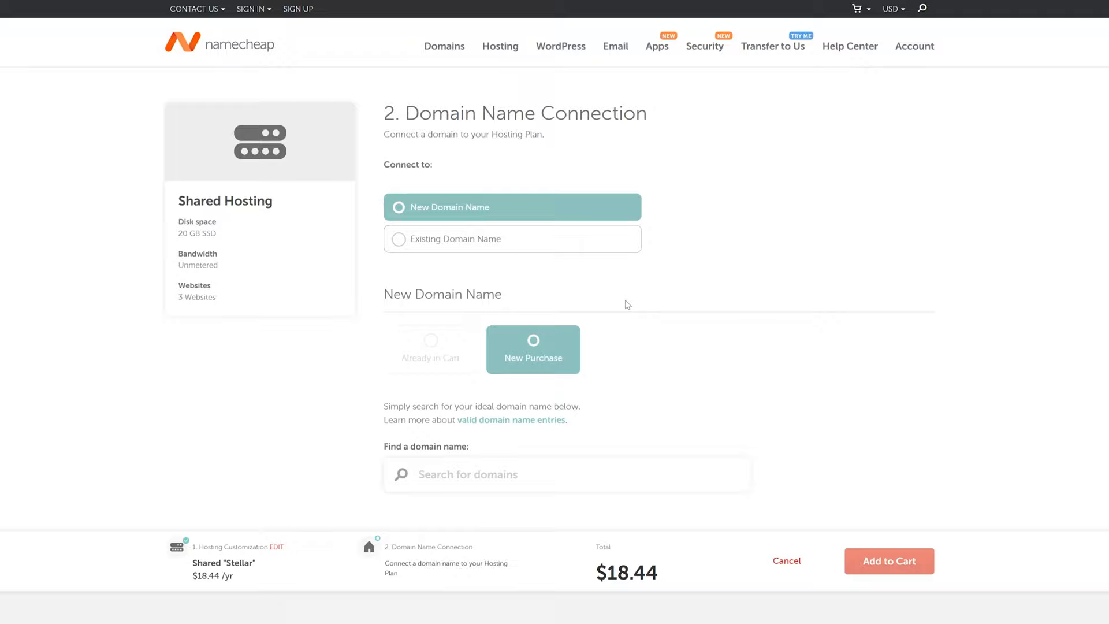
# Search for the new domain emitncreview.com to pair with the hosting plan
pyautogui.write('emitncreview.com')
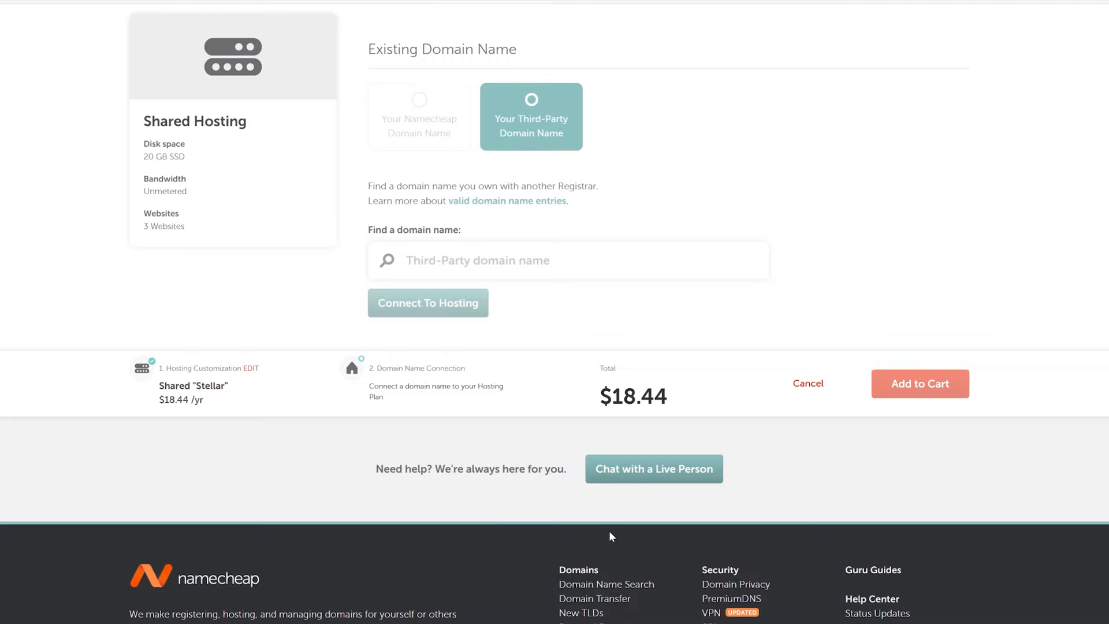
# Search "emitnc" as an existing third-party domain, listing emitnc.com at $8.88/yr
pyautogui.write('emitnc')
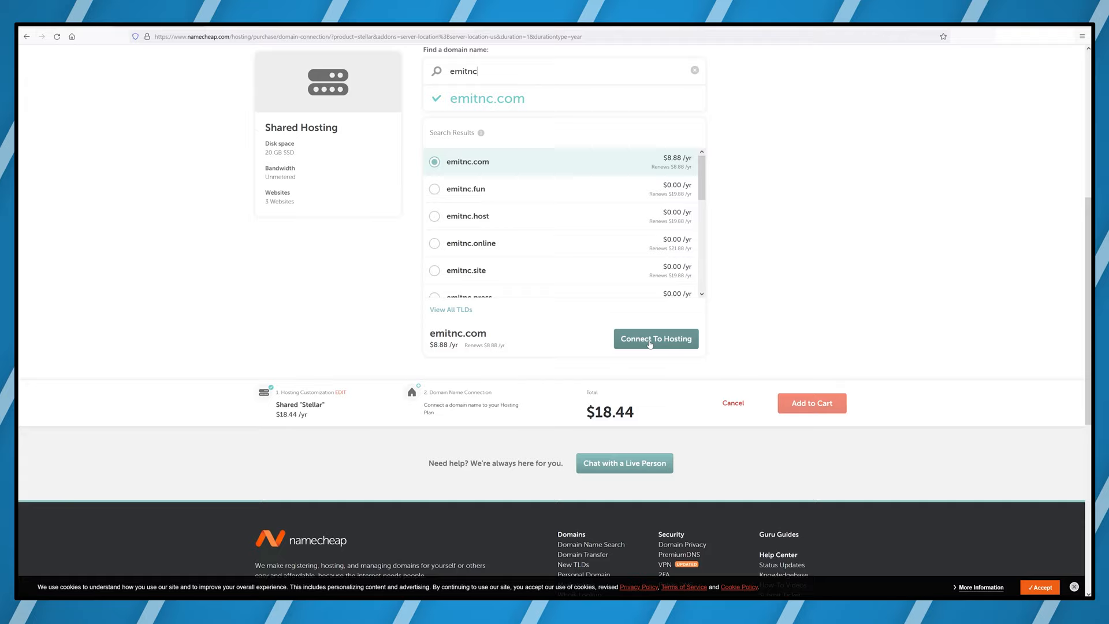
# Connect emitnc.com to the hosting order, raising the total to $27.50
pyautogui.click(655, 339)
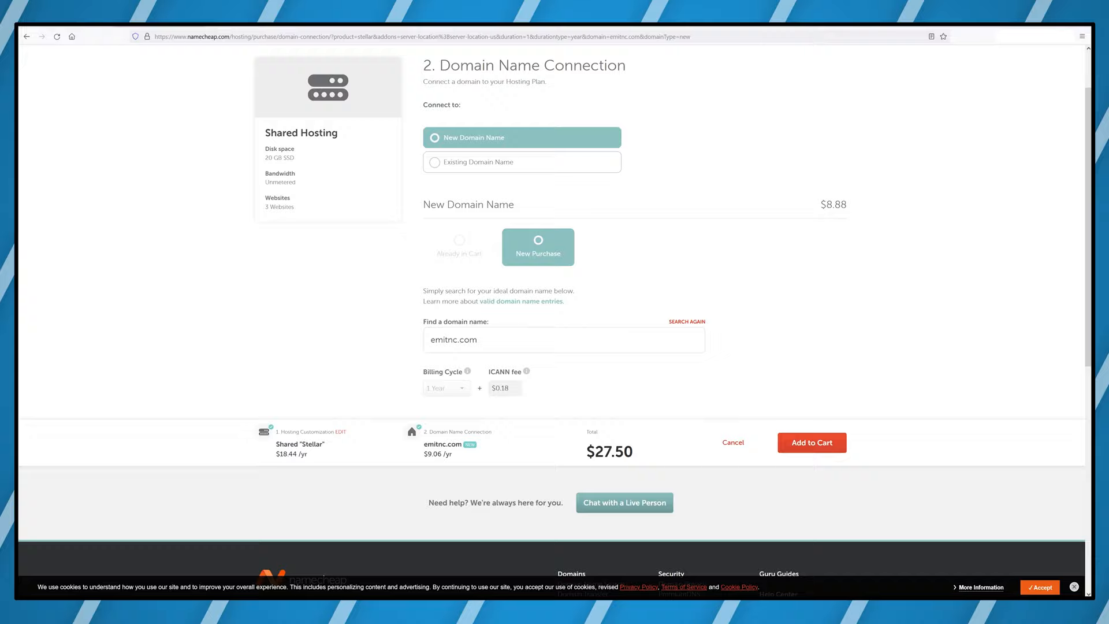